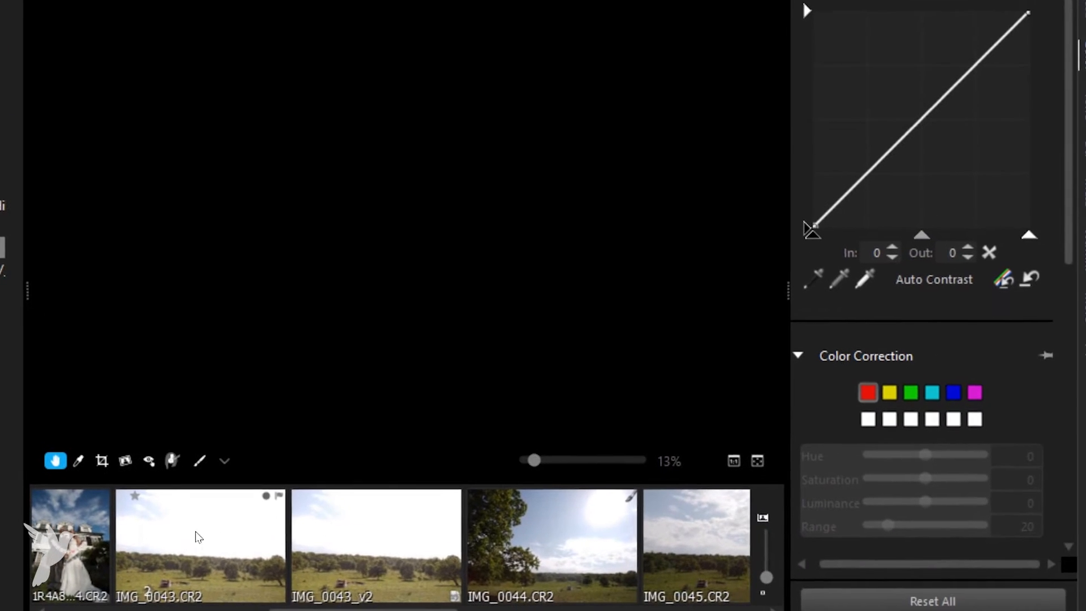
- Show IMG_0043.CR2, then open its IMG_0043_v2 version for editing
left_click(200, 544)
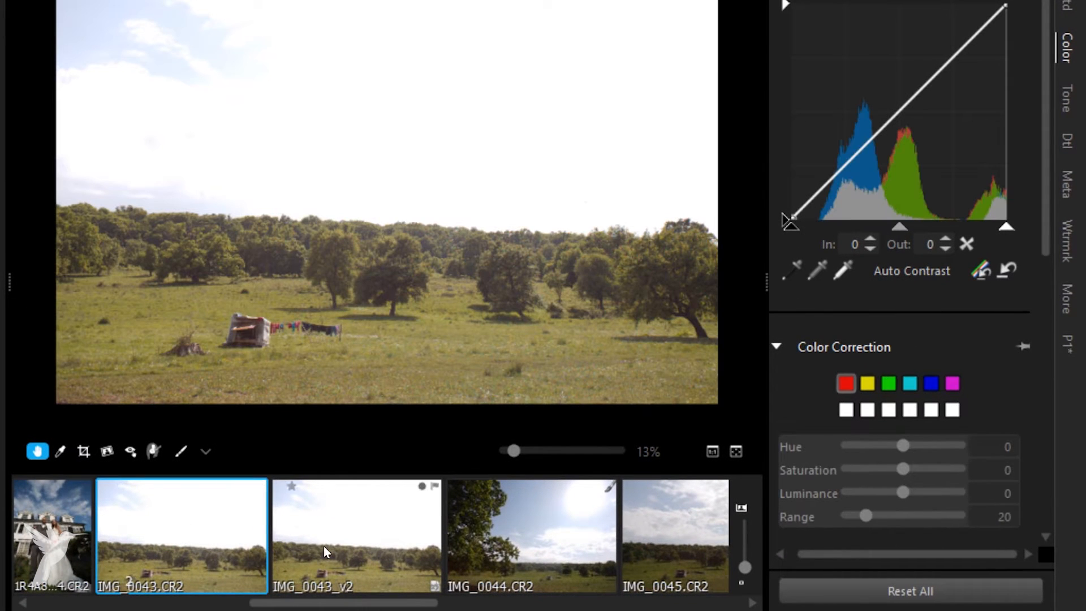
left_click(356, 535)
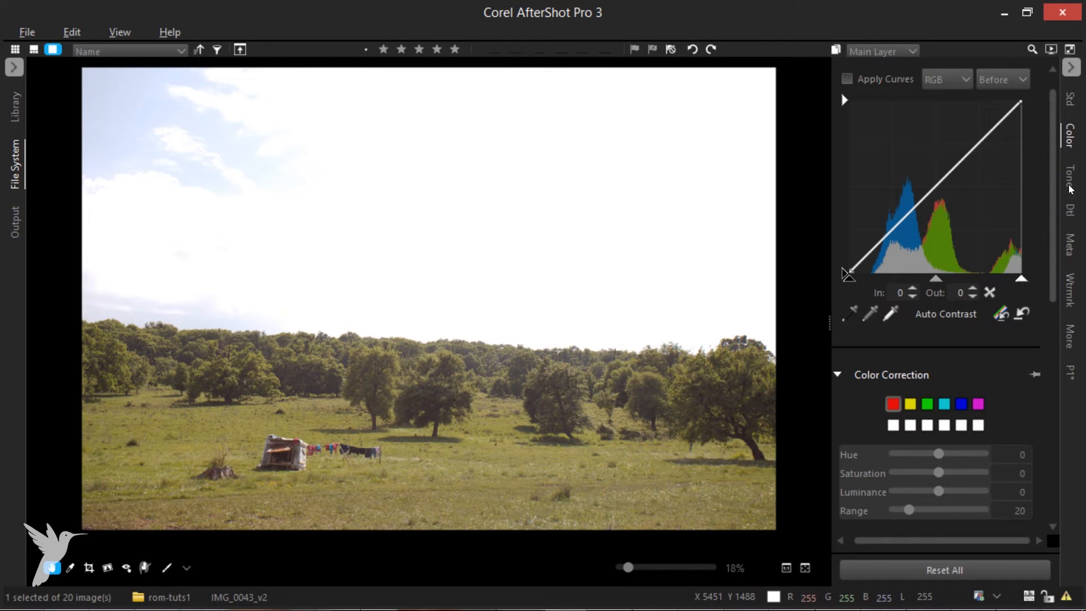
- On the Tone tab, raise the Exposure panel's Highlights slider from 0 to 59
left_click(1070, 171)
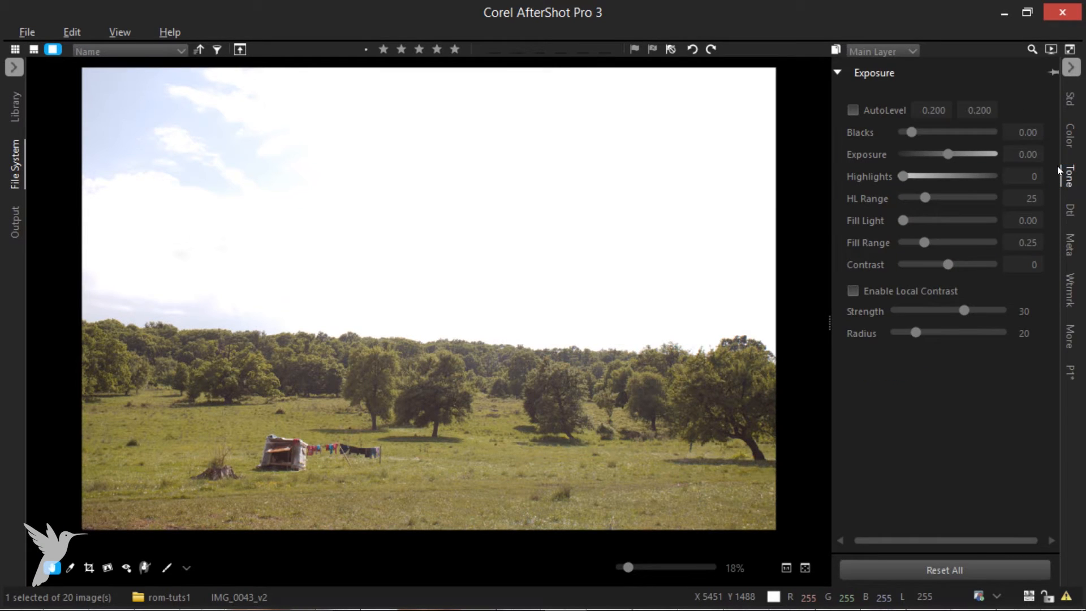
mouse_move(903, 177)
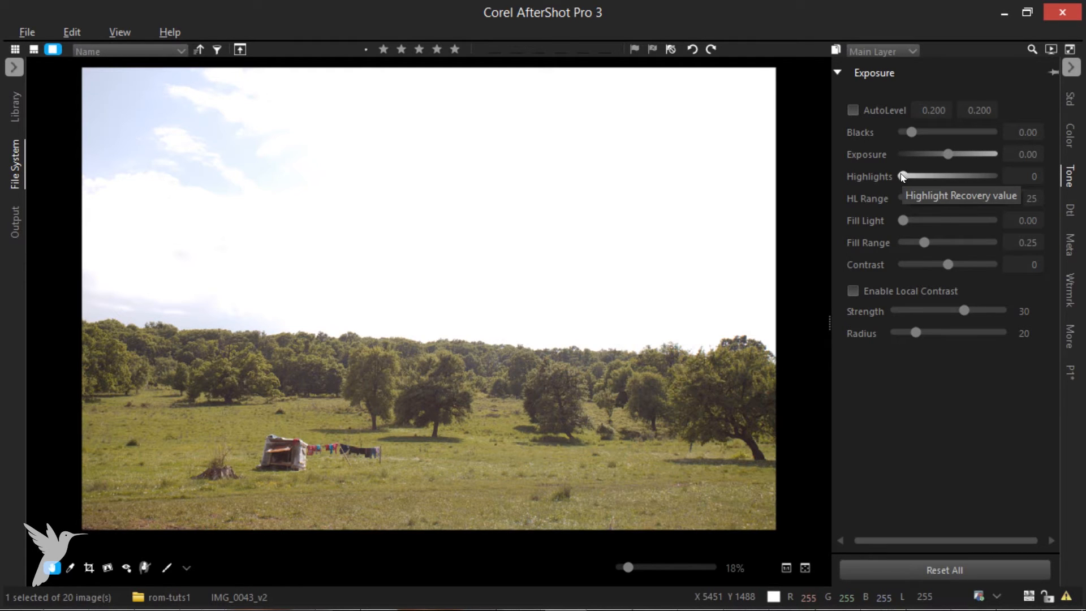
mouse_move(904, 178)
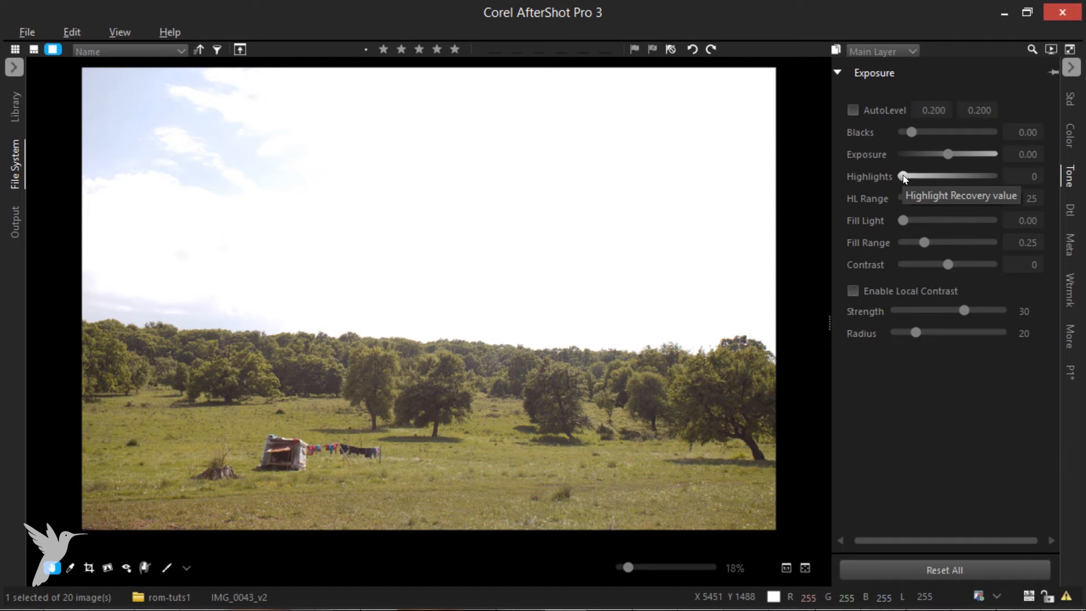
left_click_drag(912, 176, 930, 176)
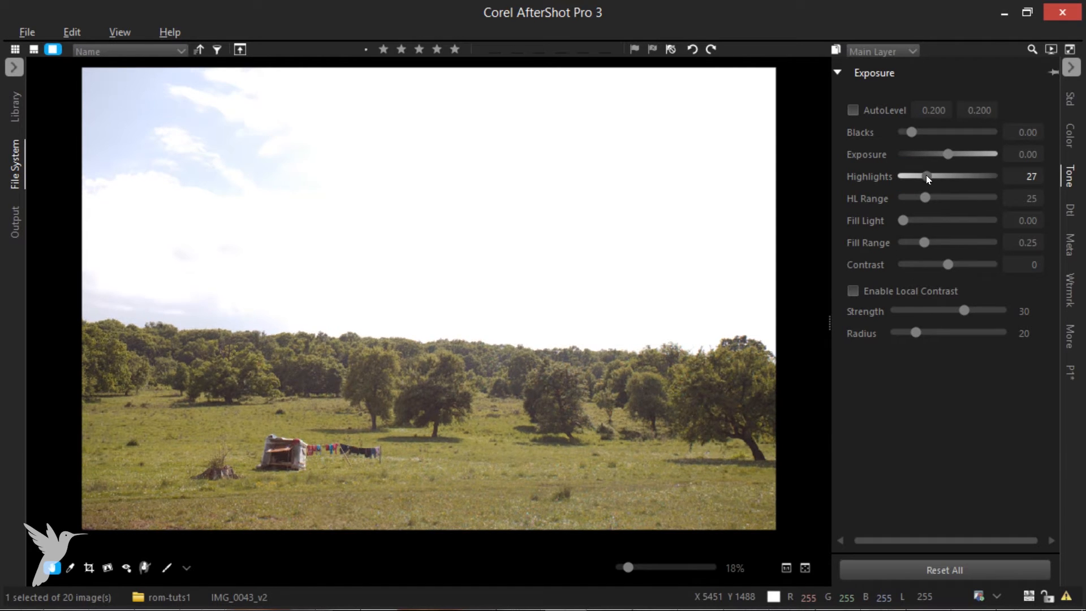
left_click_drag(928, 176, 948, 176)
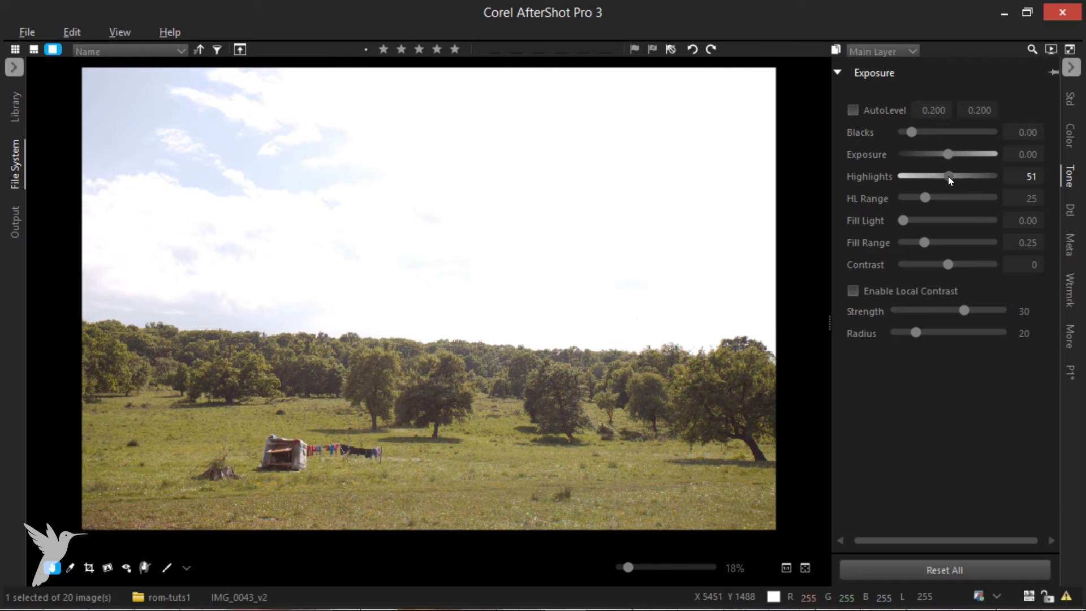
left_click_drag(949, 176, 955, 176)
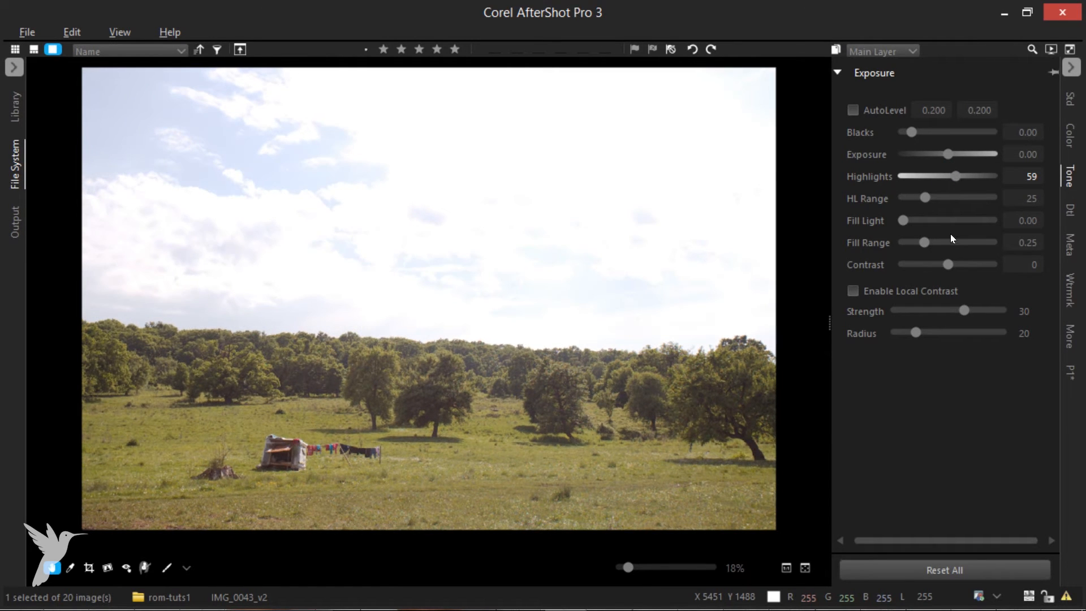
mouse_move(928, 199)
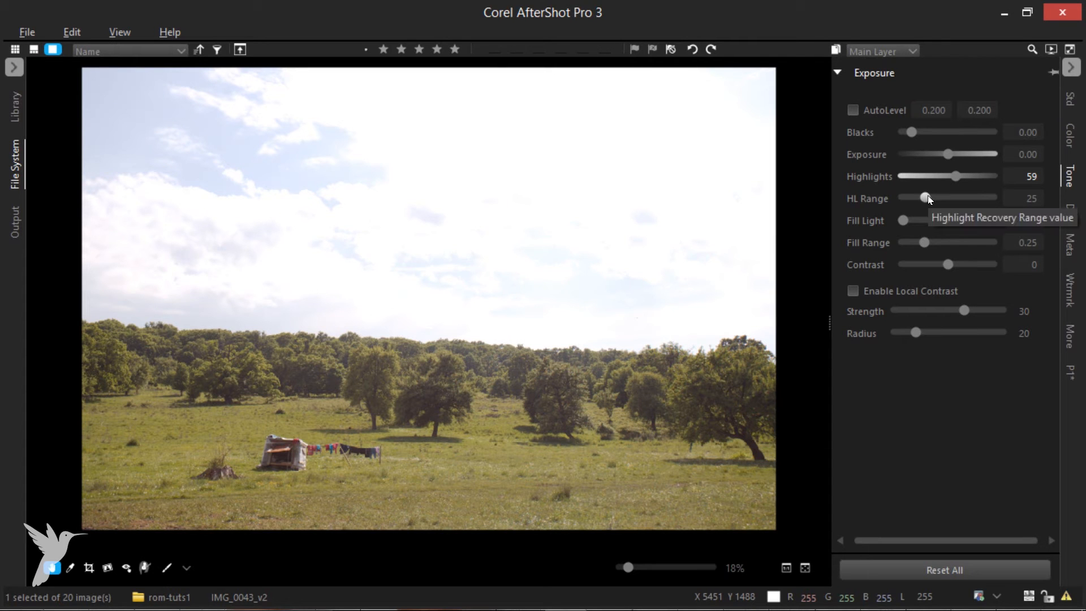
- Widen the HL Range slider in two drags to recover more cloud detail
left_click_drag(929, 198, 950, 197)
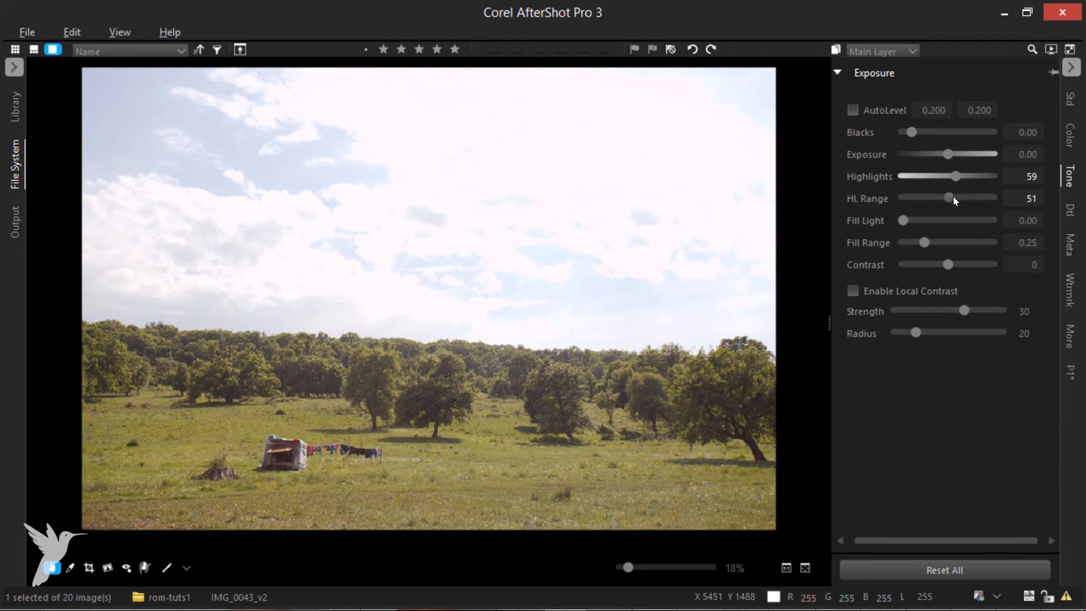
left_click_drag(950, 197, 968, 197)
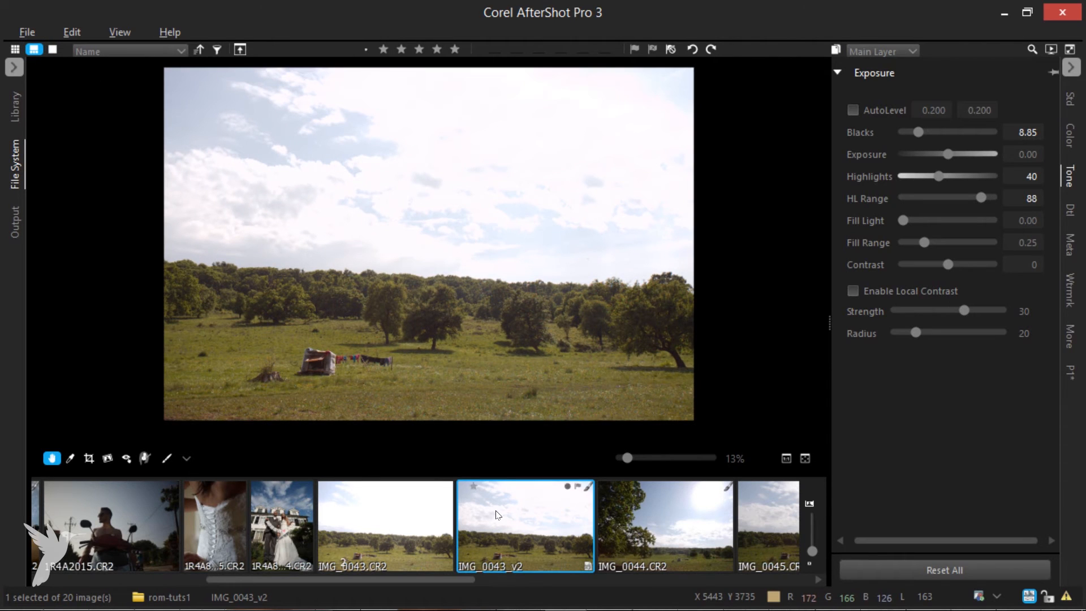
- Ctrl-select IMG_0043.CR2 to view it beside the edited IMG_0043_v2
left_click(385, 526)
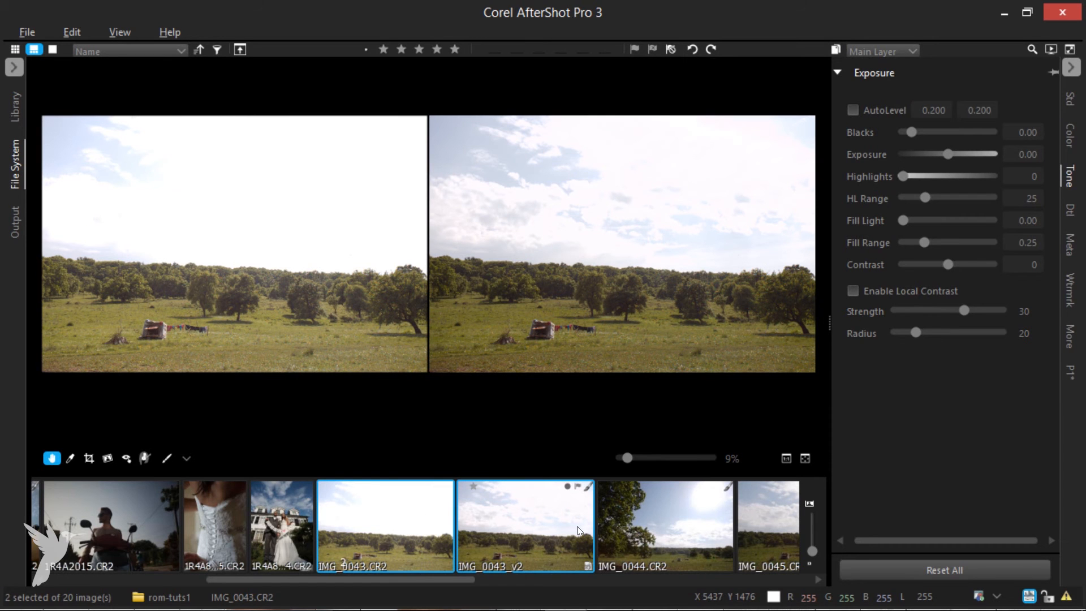
mouse_move(554, 531)
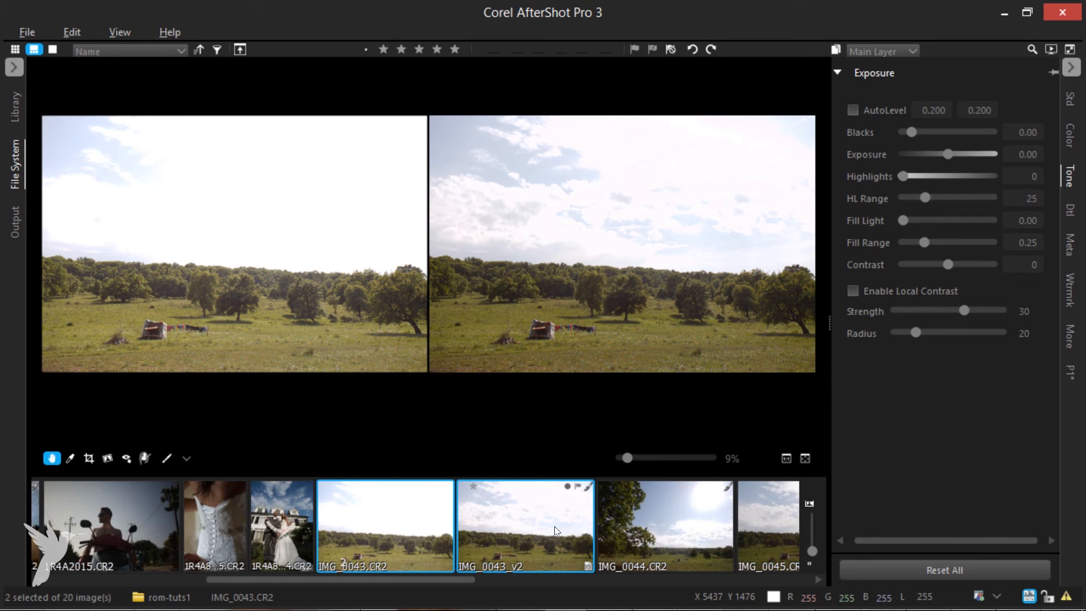
- In Std Basic Adjustments, lower Highlights on IMG_0043_v2 from 40 to 14
left_click(1073, 91)
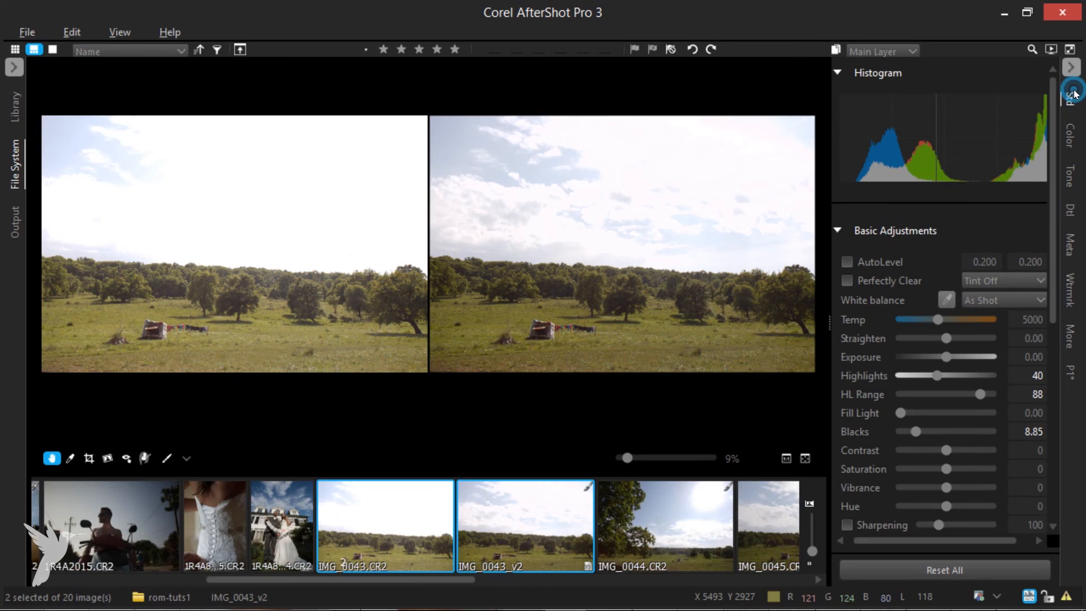
mouse_move(941, 379)
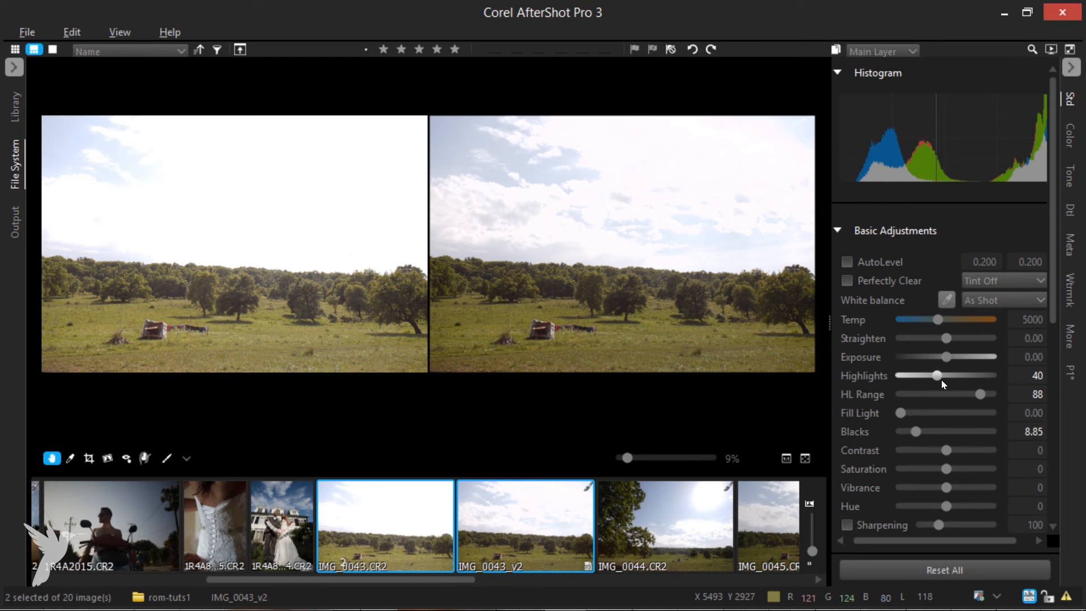
left_click_drag(937, 375, 914, 375)
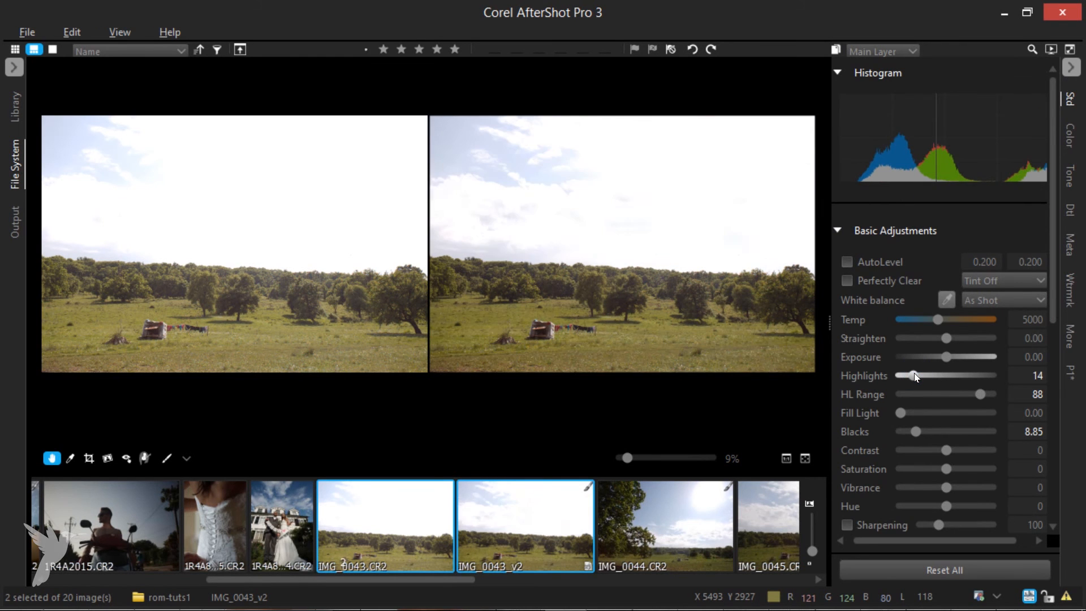